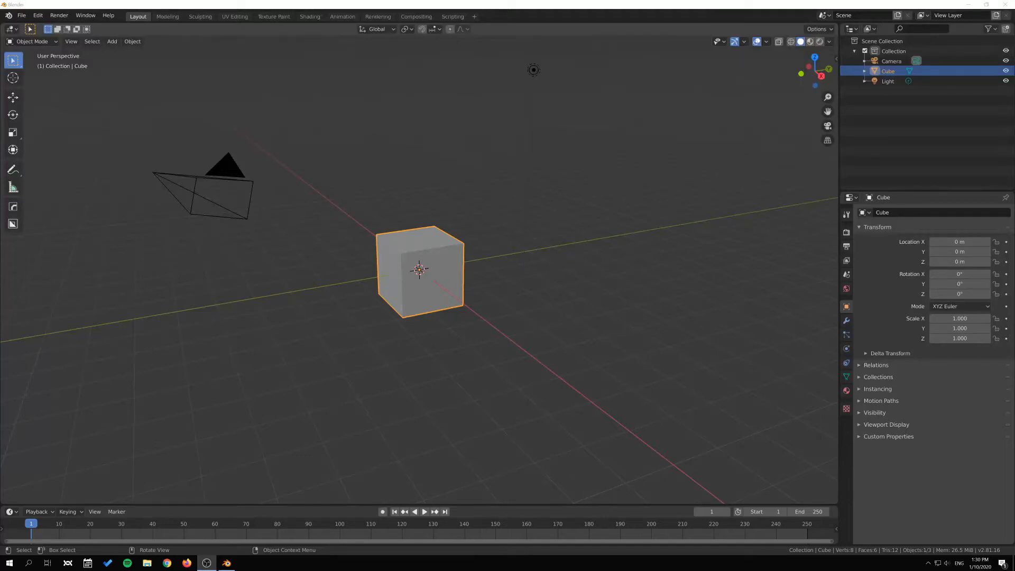
{"action": "mouse_move", "coordinate": [419, 294]}
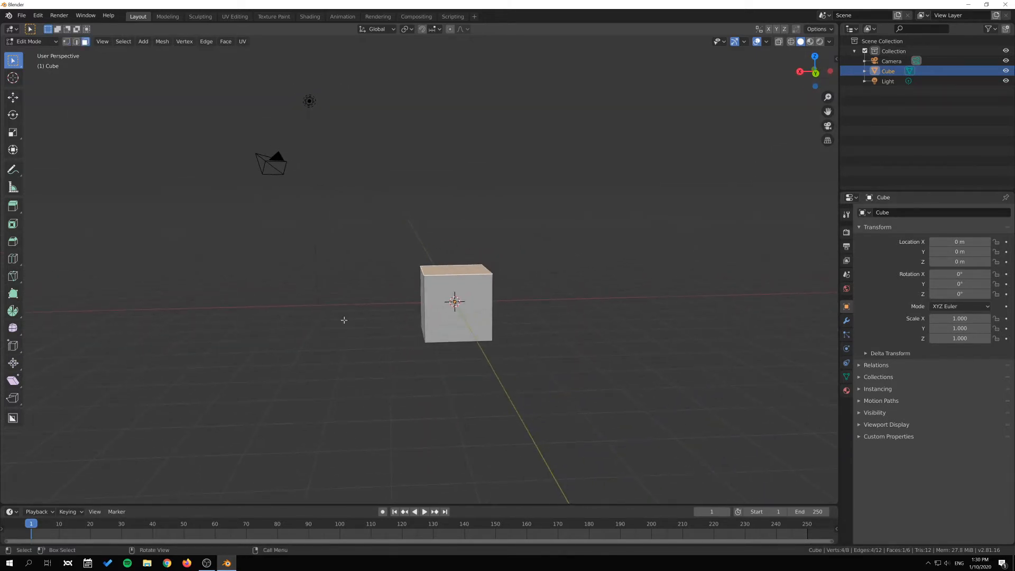
{"action": "mouse_move", "coordinate": [126, 282]}
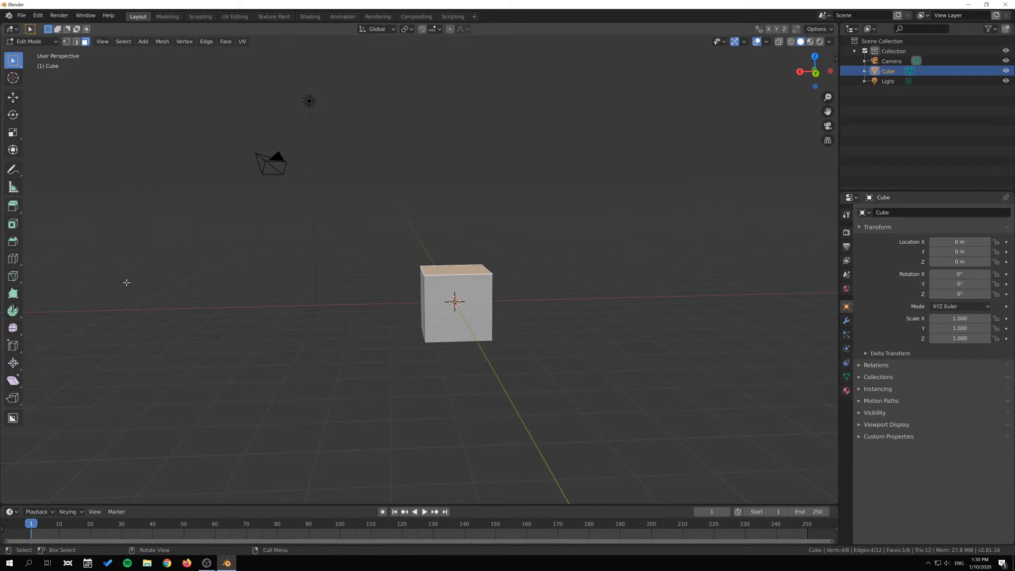
{"action": "mouse_move", "coordinate": [13, 311]}
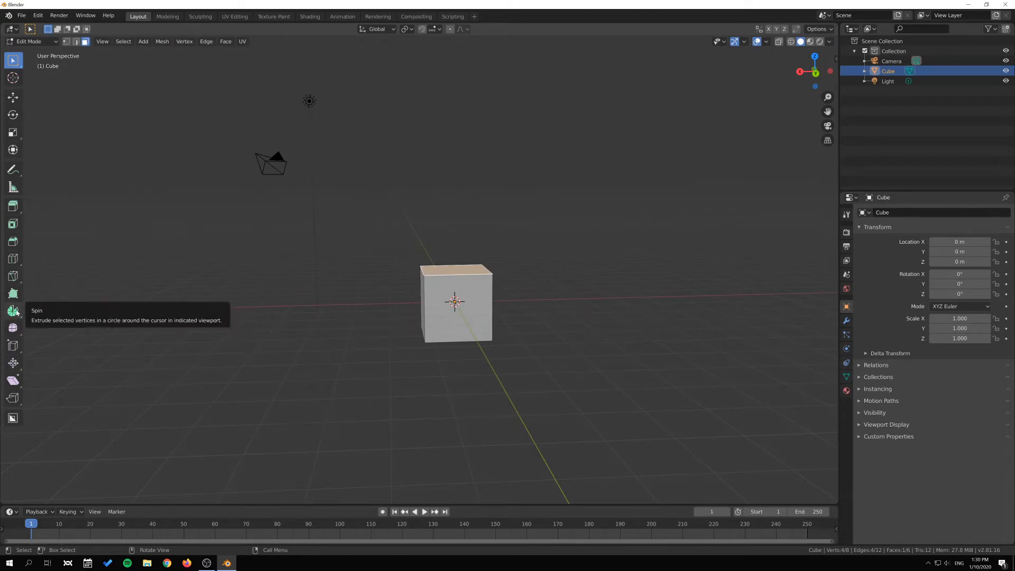
Select the Spin tool, reposition the view, and return to front view
{"action": "left_click", "coordinate": [12, 310]}
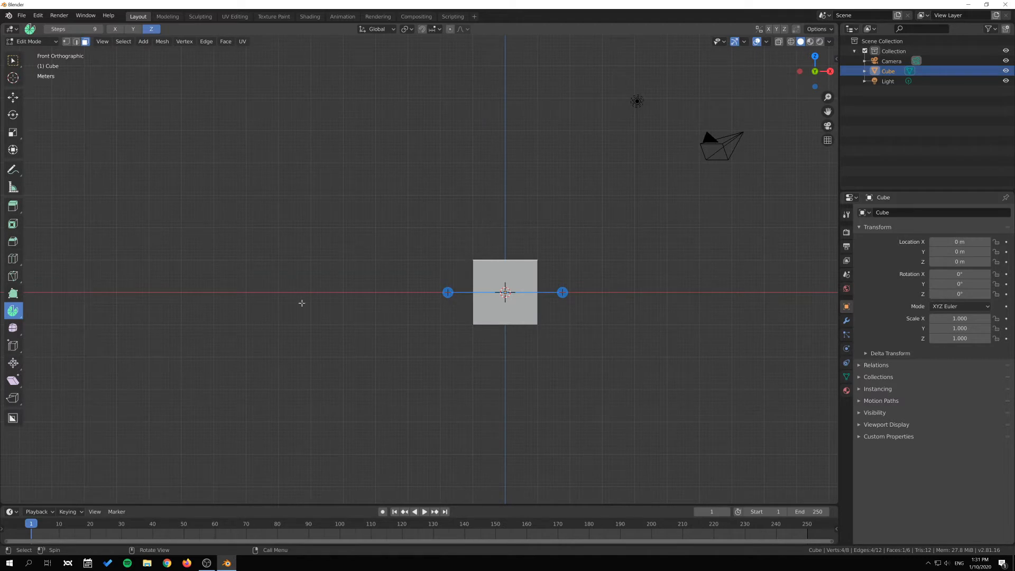
{"action": "left_click_drag", "start_coordinate": [505, 292], "coordinate": [395, 291]}
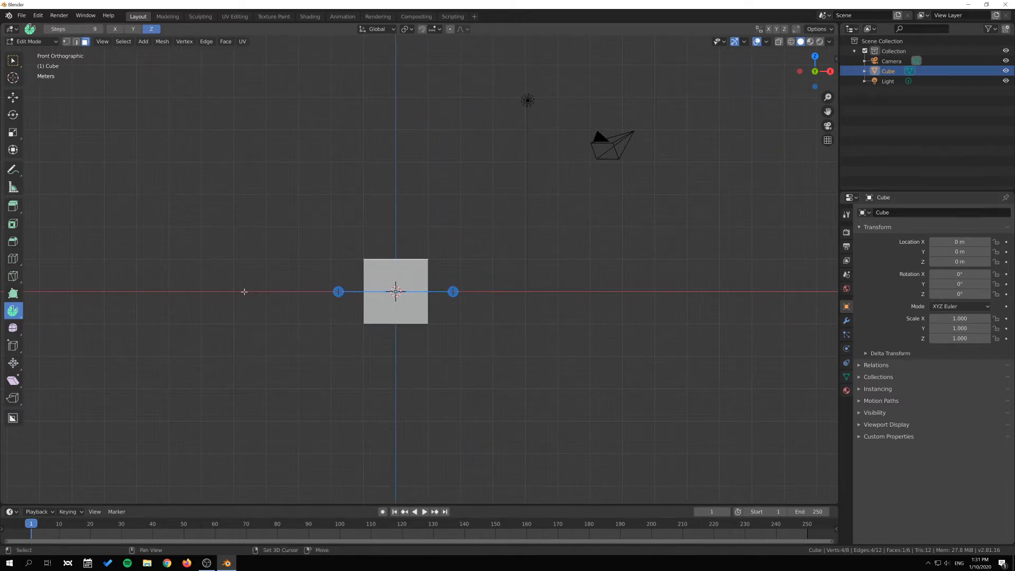
{"action": "left_click_drag", "start_coordinate": [395, 291], "coordinate": [243, 291]}
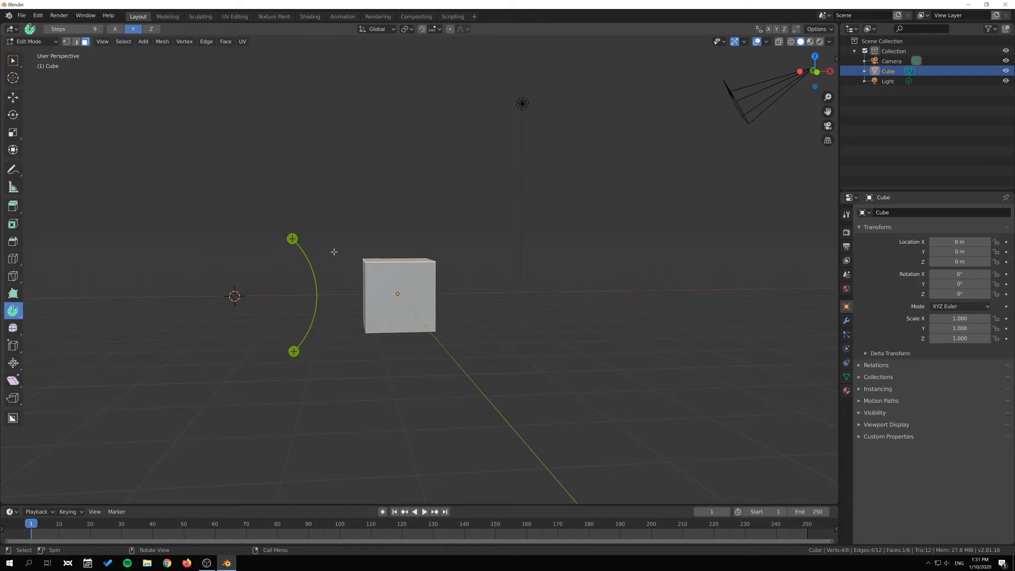
{"action": "key", "text": "1"}
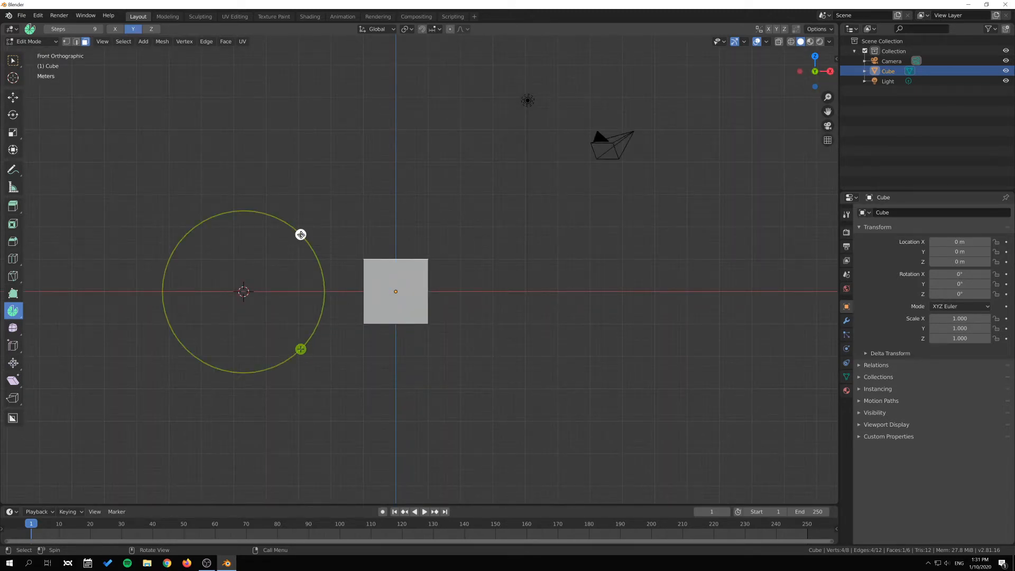
Spin the cube's top face around the 3D cursor into a nine-segment arc
{"action": "left_click_drag", "start_coordinate": [301, 234], "coordinate": [190, 218]}
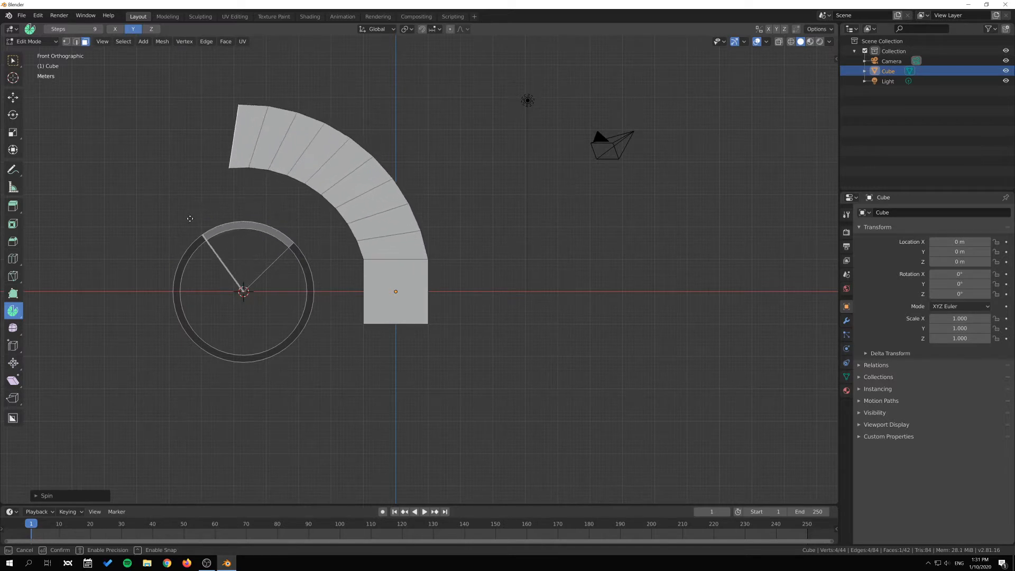
{"action": "mouse_move", "coordinate": [176, 271]}
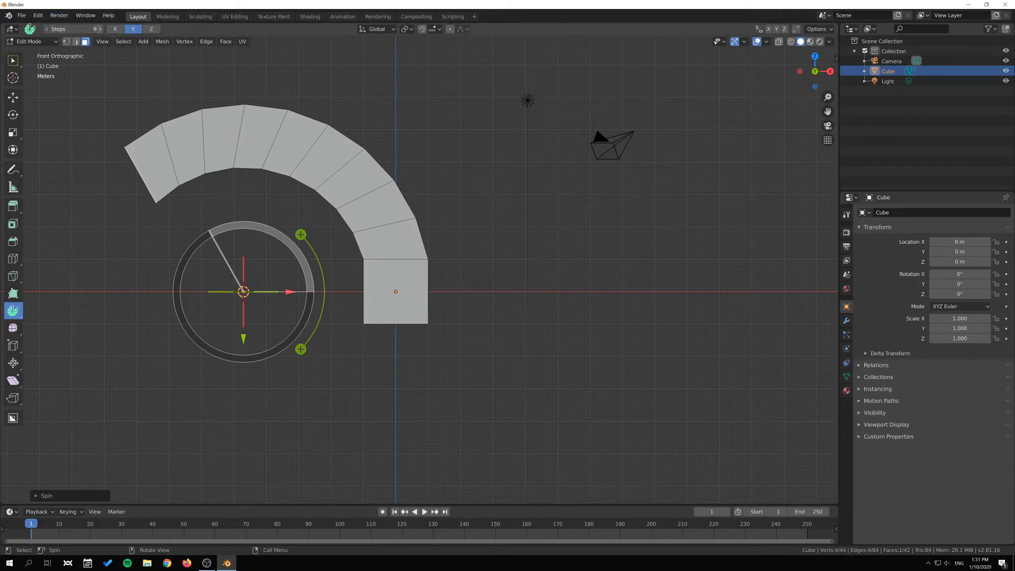
{"action": "type", "text": "12"}
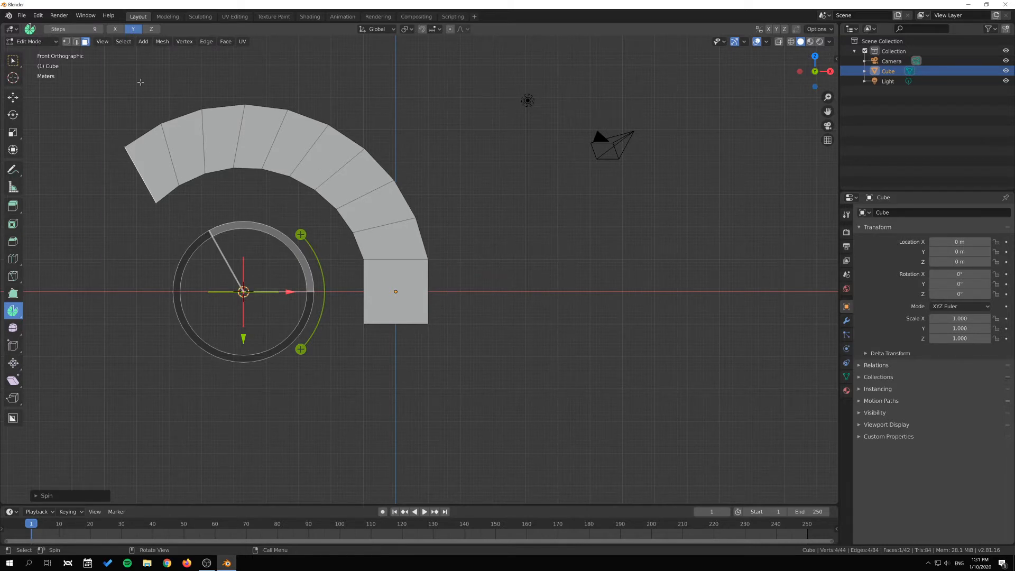
{"action": "mouse_move", "coordinate": [162, 445]}
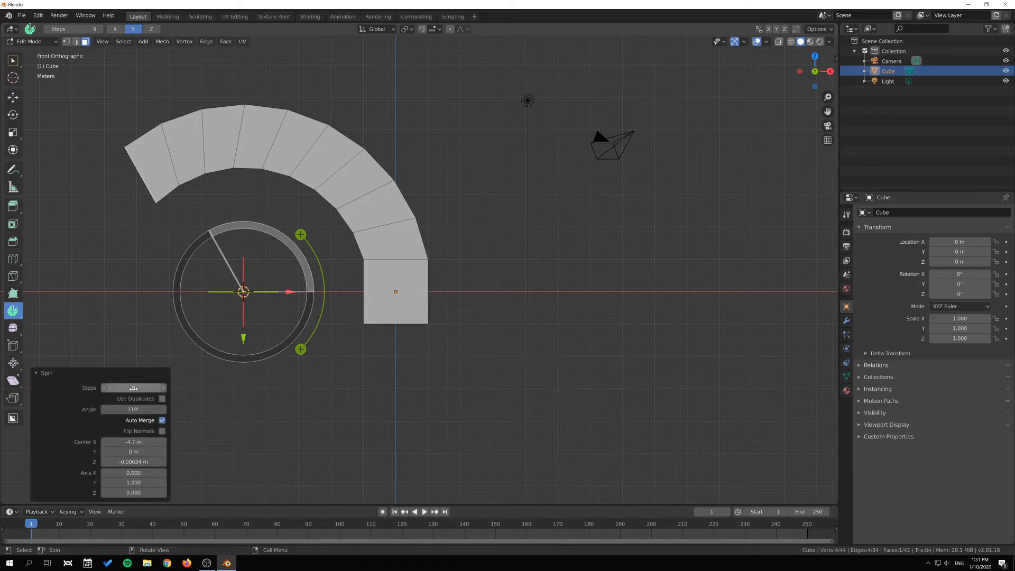
Try 12 spin steps, revert to 9, and widen the sweep angle to 137°
{"action": "left_click", "coordinate": [133, 387]}
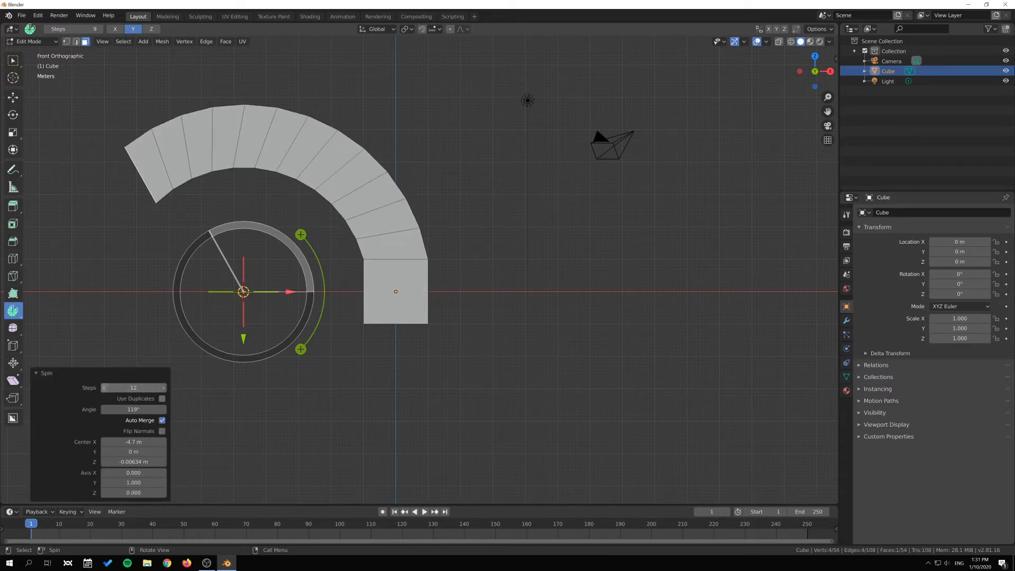
{"action": "left_click", "coordinate": [104, 387]}
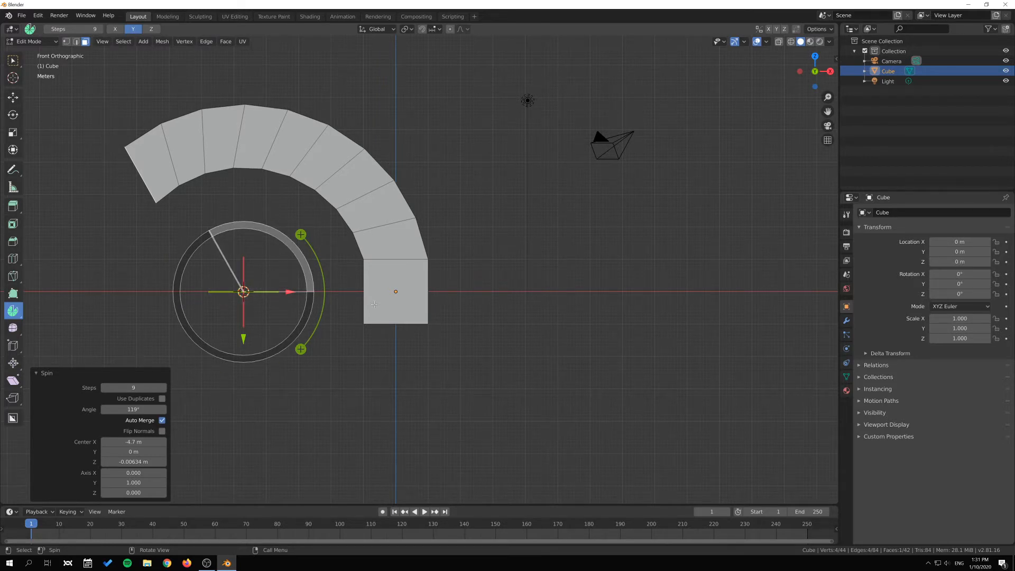
{"action": "mouse_move", "coordinate": [250, 318]}
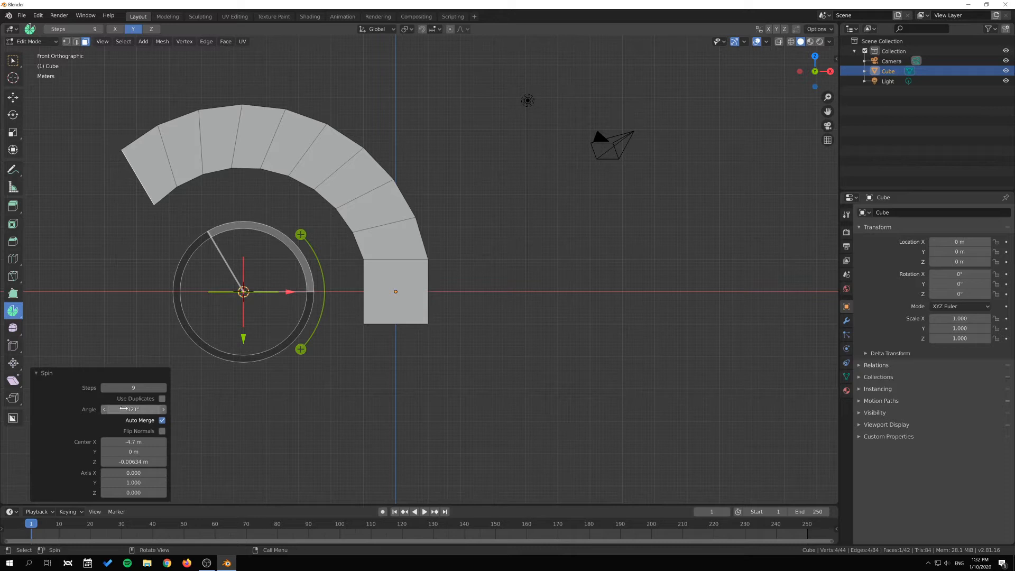
{"action": "left_click_drag", "start_coordinate": [133, 410], "coordinate": [126, 409]}
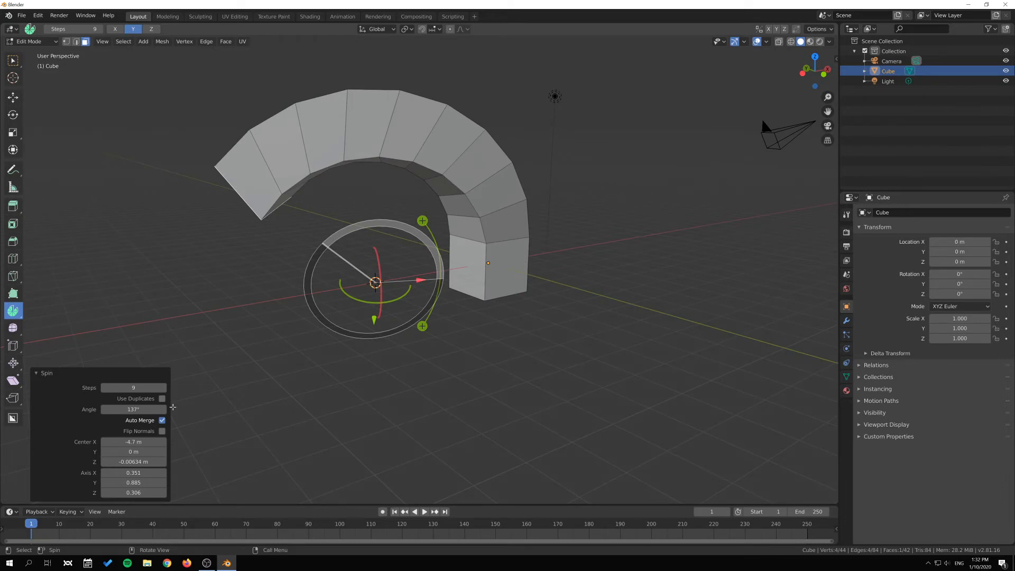
{"action": "mouse_move", "coordinate": [522, 246]}
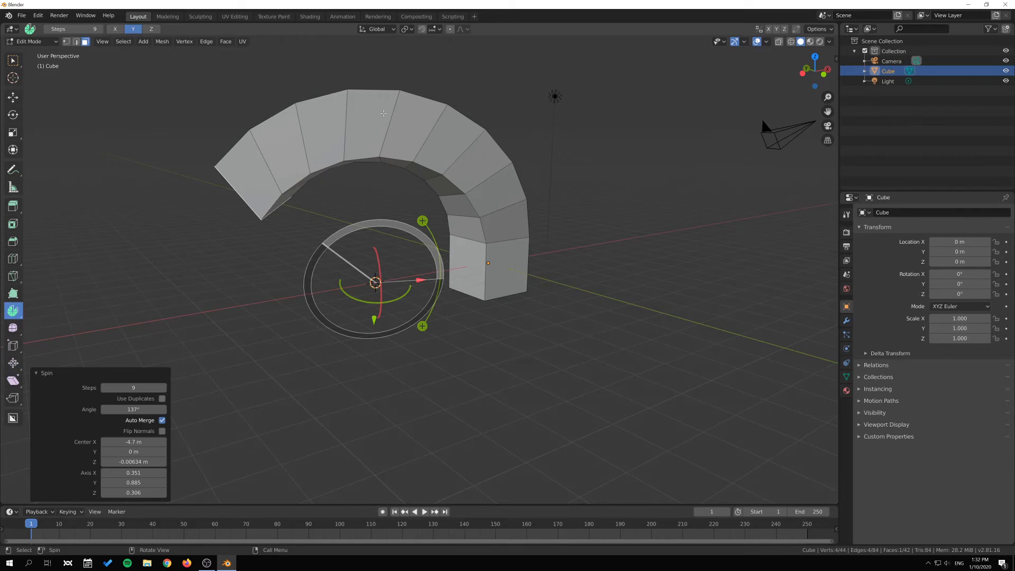
{"action": "mouse_move", "coordinate": [359, 133]}
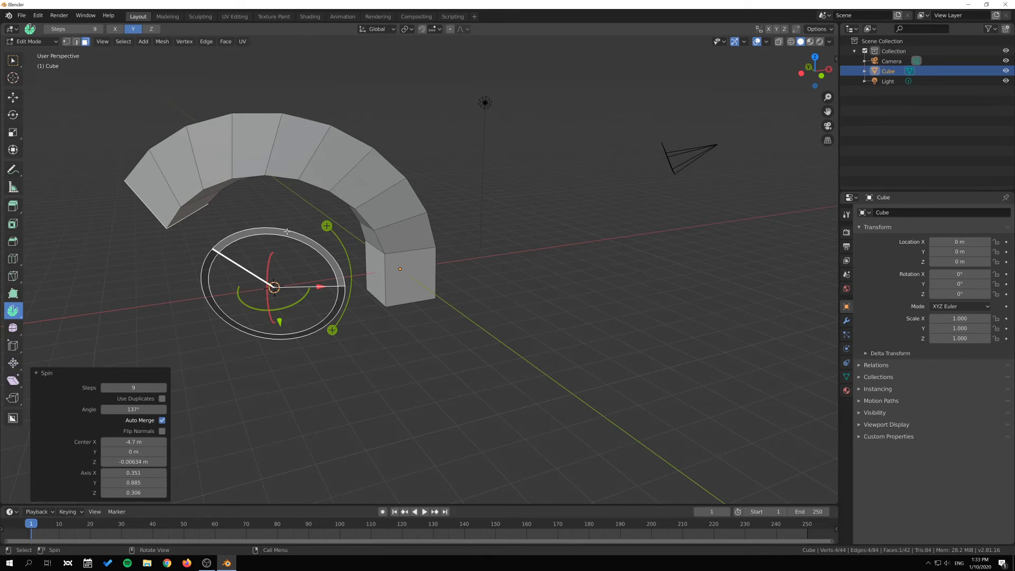
{"action": "mouse_move", "coordinate": [179, 268]}
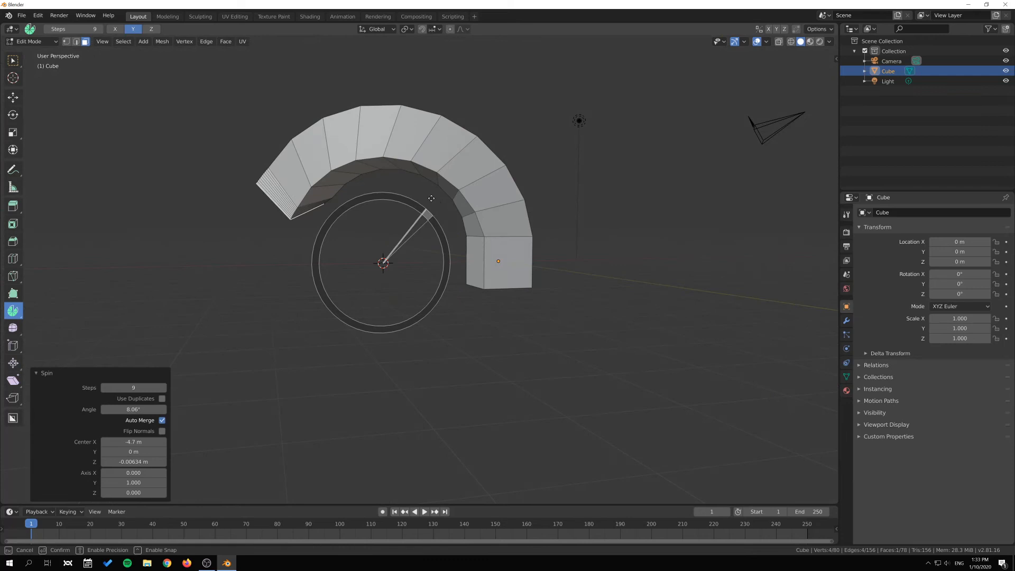
Spin the end face further around the pivot, then lower that spin's step count
{"action": "left_click_drag", "start_coordinate": [430, 198], "coordinate": [382, 197]}
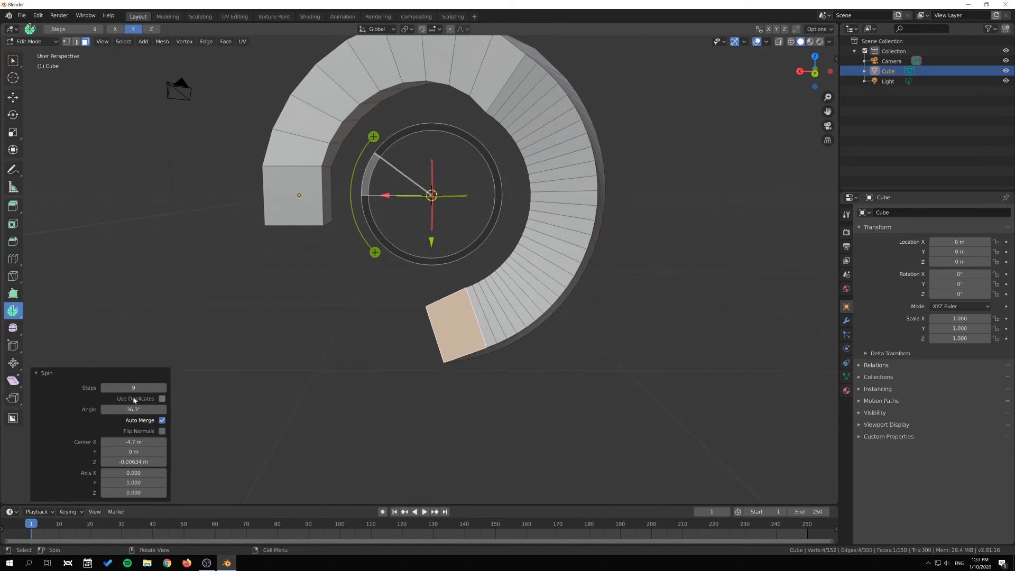
{"action": "mouse_move", "coordinate": [529, 145]}
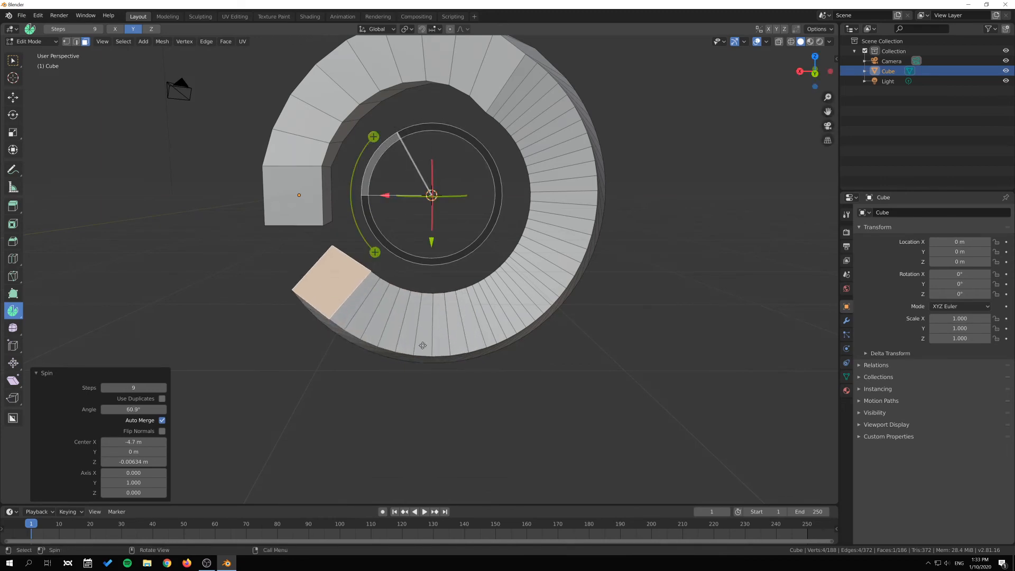
{"action": "left_click", "coordinate": [104, 387]}
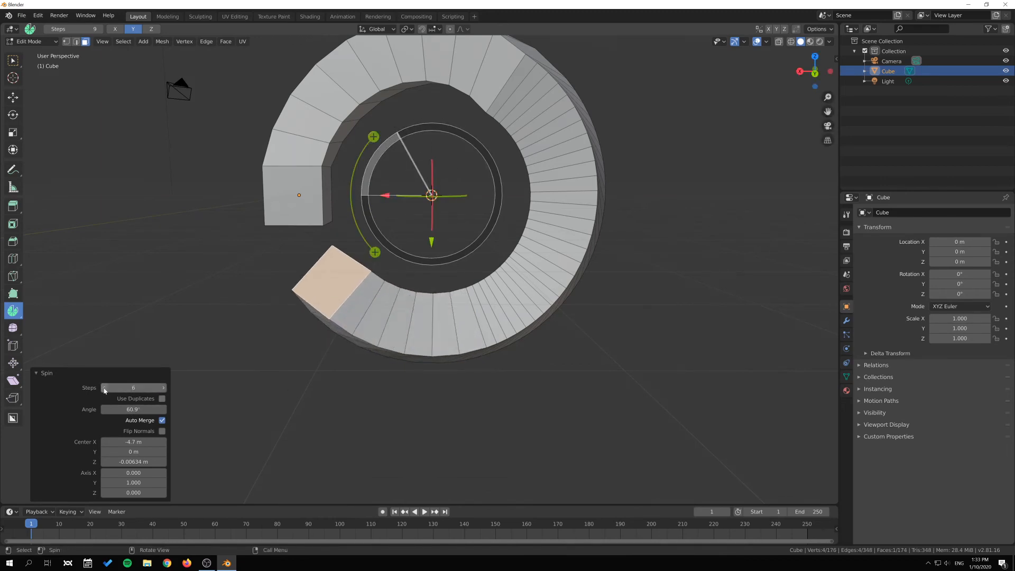
{"action": "left_click", "coordinate": [163, 387]}
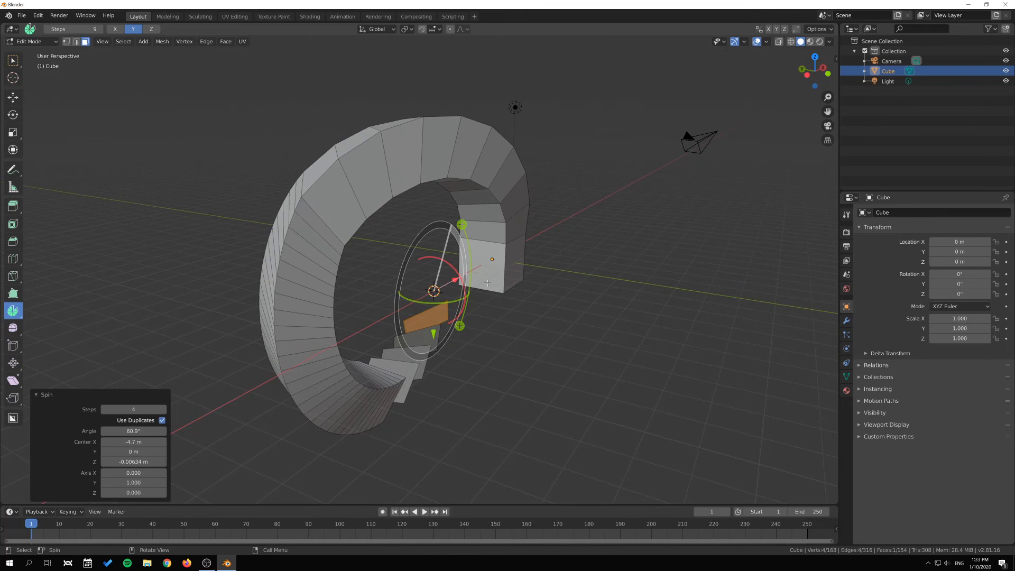
{"action": "mouse_move", "coordinate": [503, 302]}
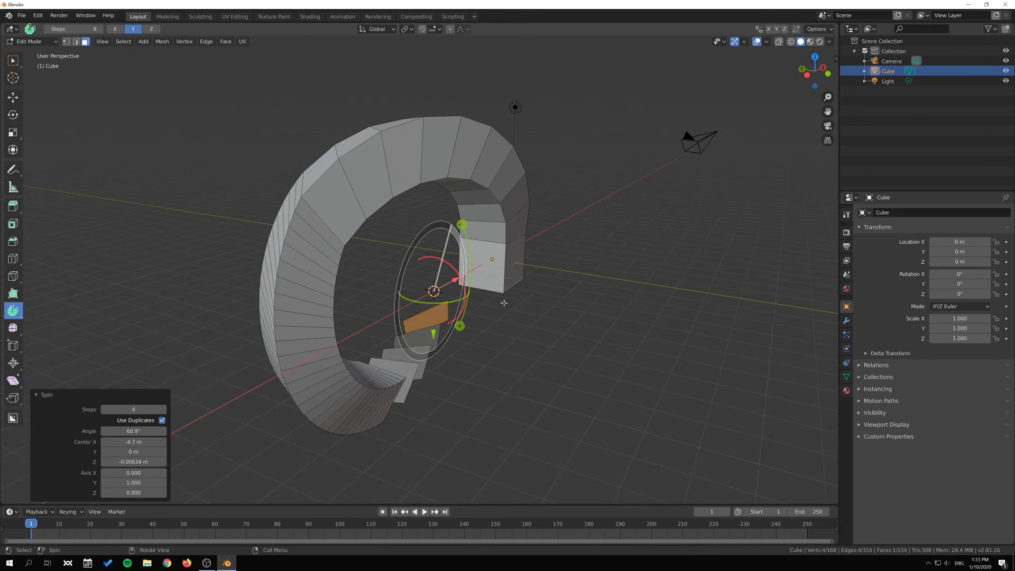
Orbit the view to inspect the four duplicated face copies inside the ring
{"action": "left_click_drag", "start_coordinate": [504, 302], "coordinate": [320, 370]}
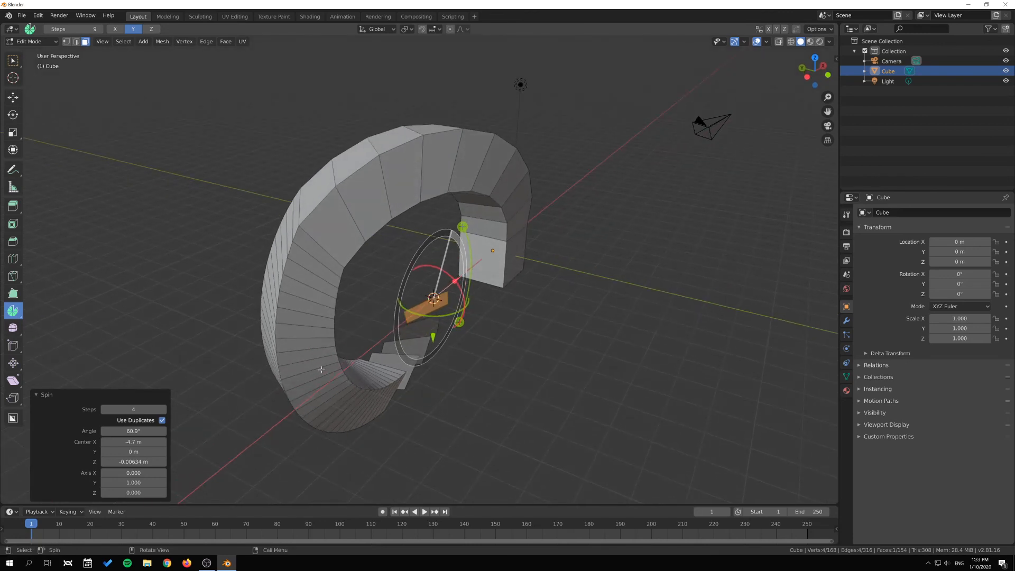
{"action": "mouse_move", "coordinate": [267, 356]}
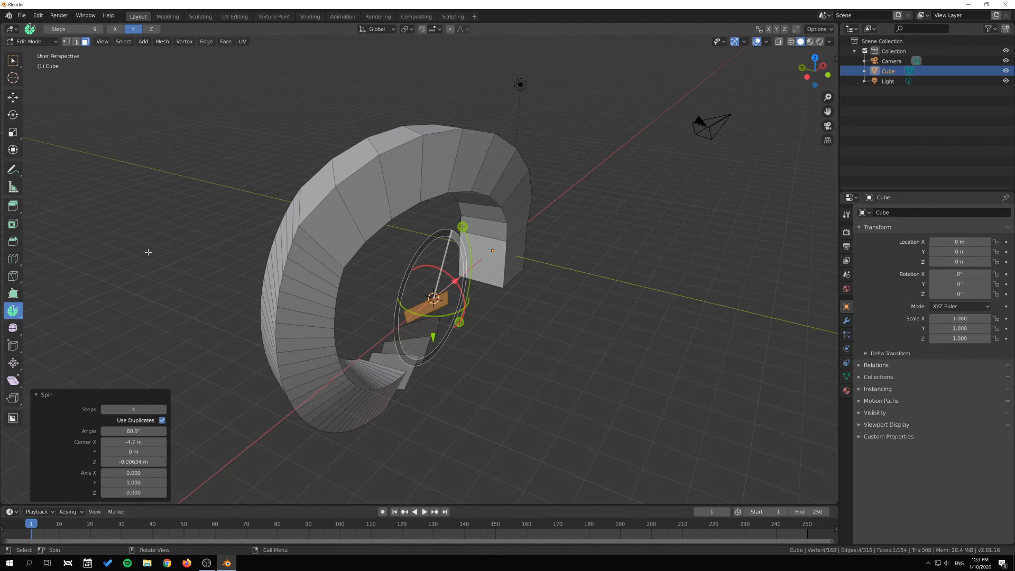
{"action": "mouse_move", "coordinate": [12, 258]}
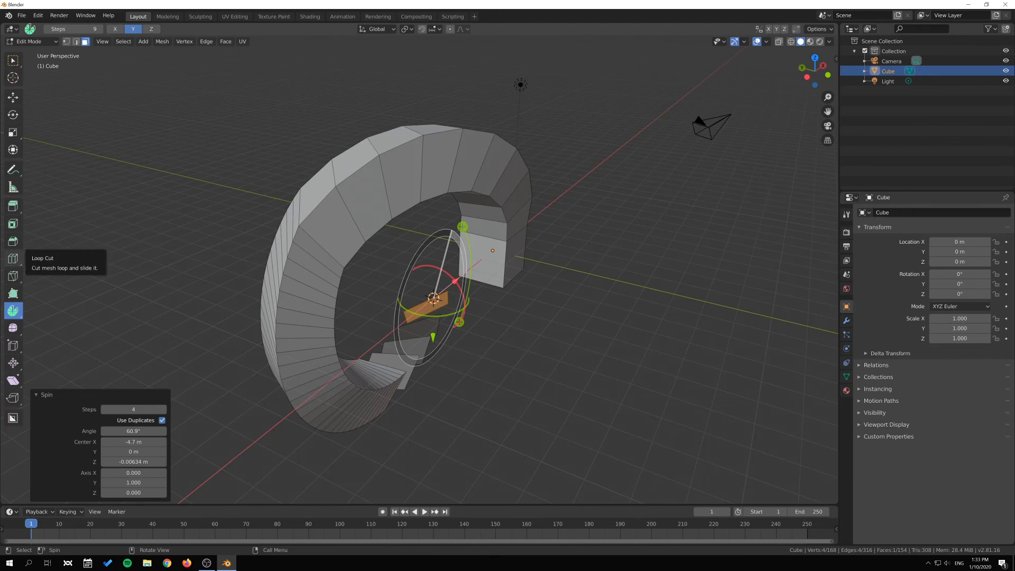